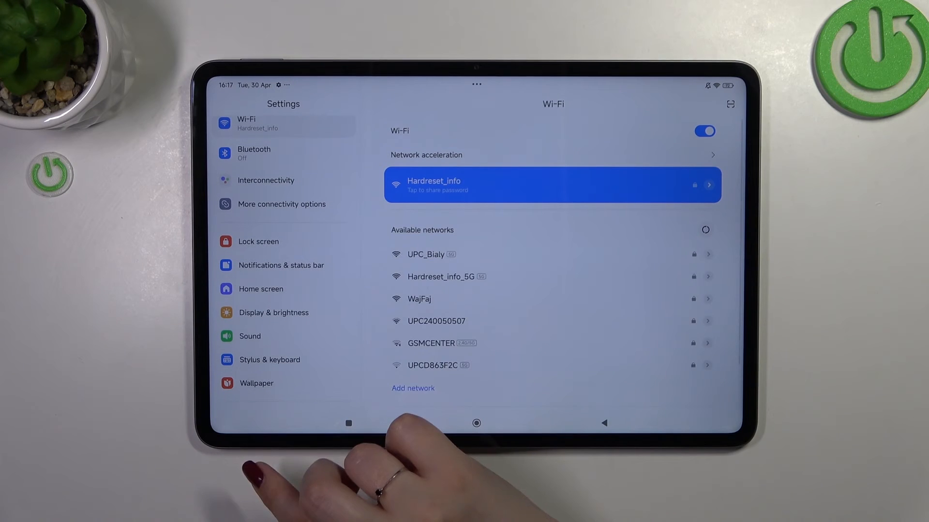
Open the Lock screen settings from the Settings sidebar
click(258, 241)
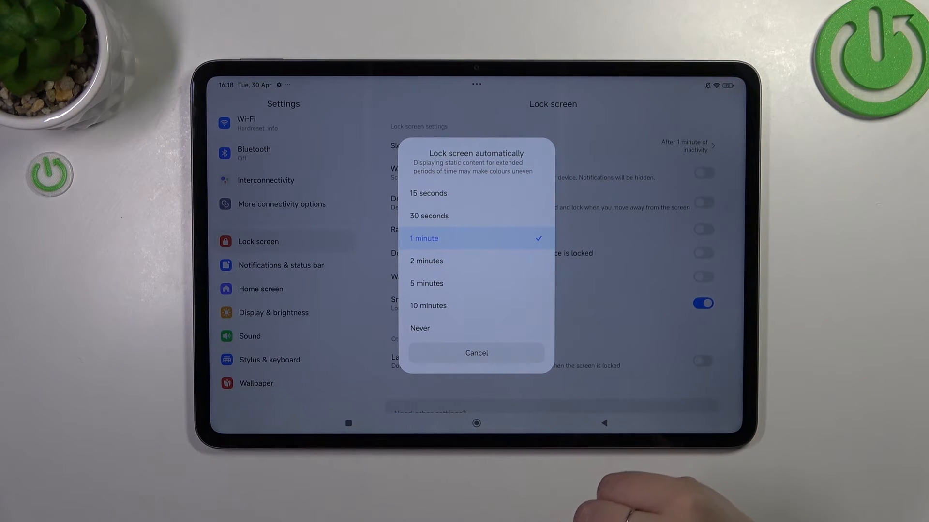
mouse_move(622, 480)
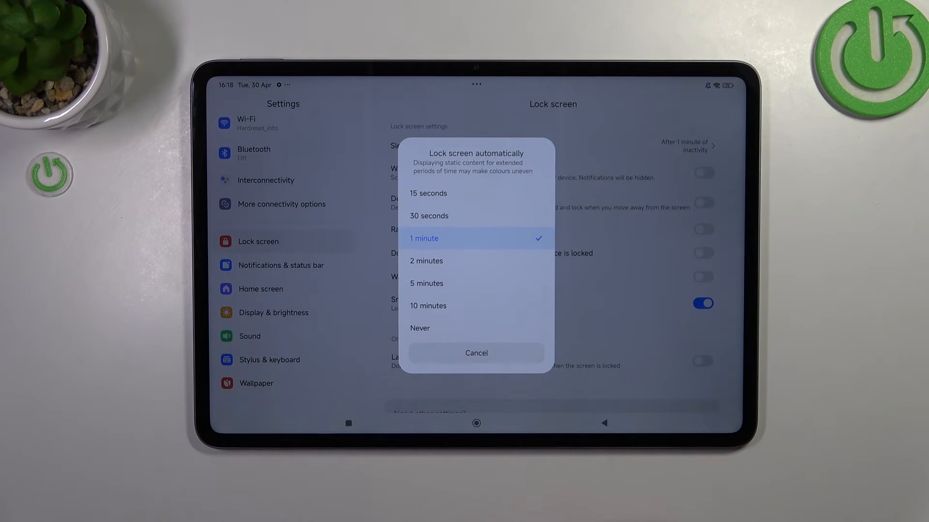
Set the Sleep timeout to 5 minutes and go back to the home screen
click(426, 283)
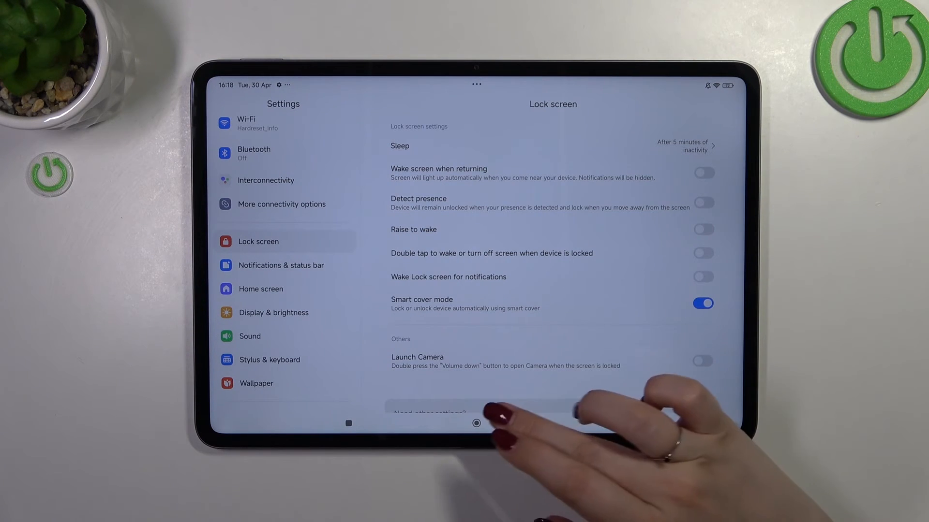
click(476, 424)
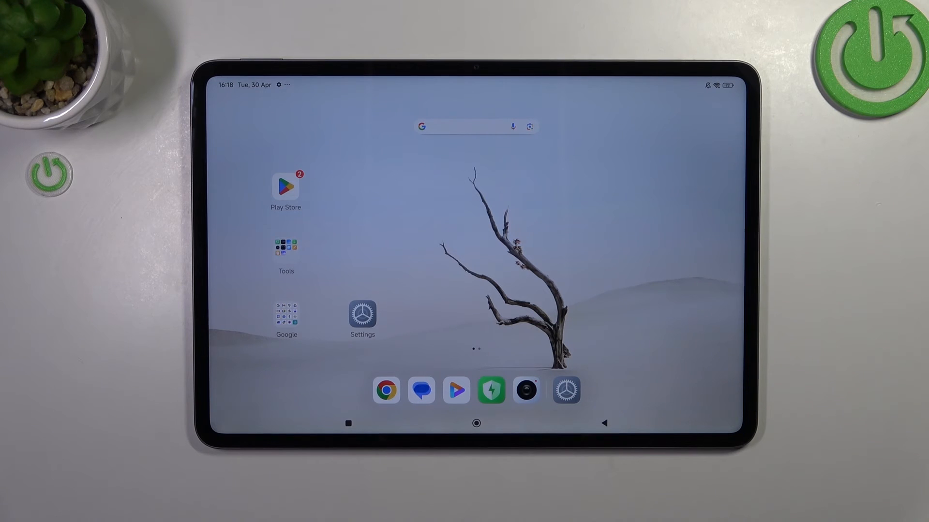